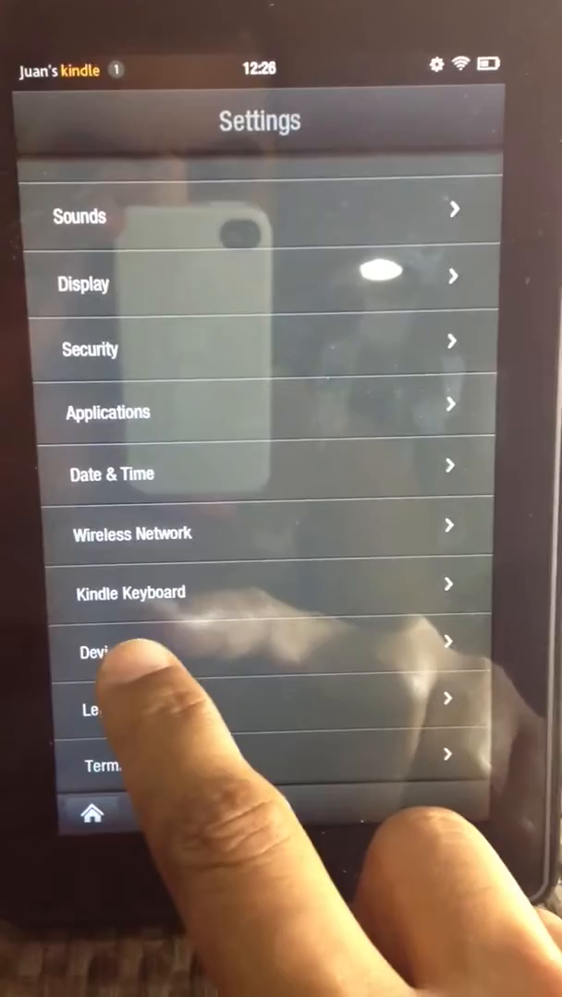
Step: Turn on Allow Installation of Applications from unknown sources under Device settings
left_click(106, 653)
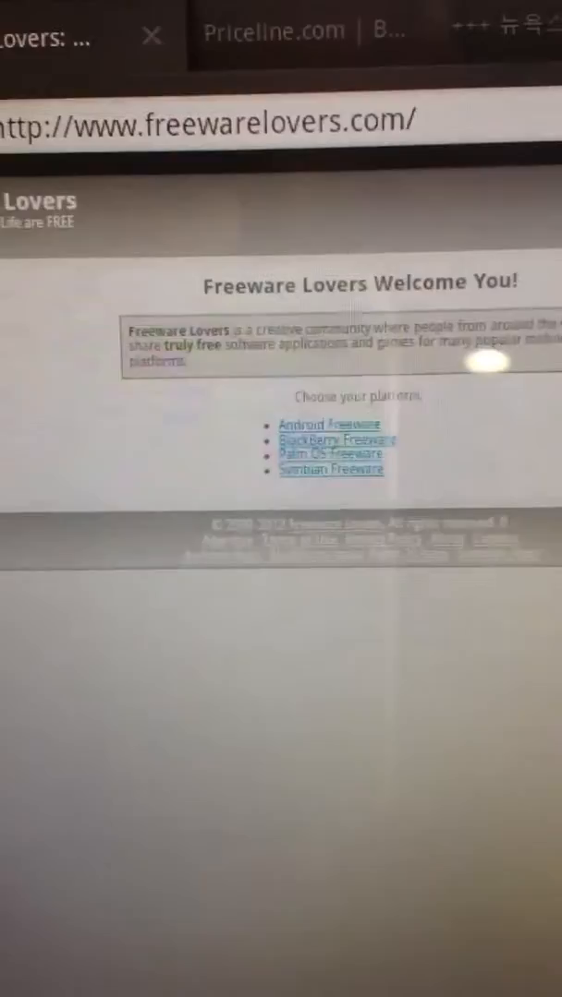
Step: Follow the Android Freeware link on freewarelovers.com's welcome page
left_click(329, 425)
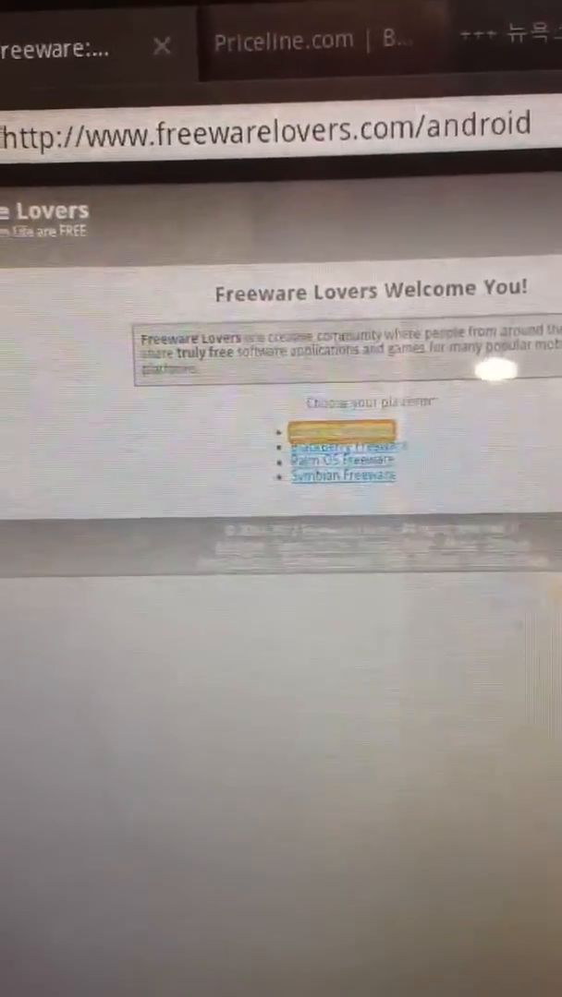